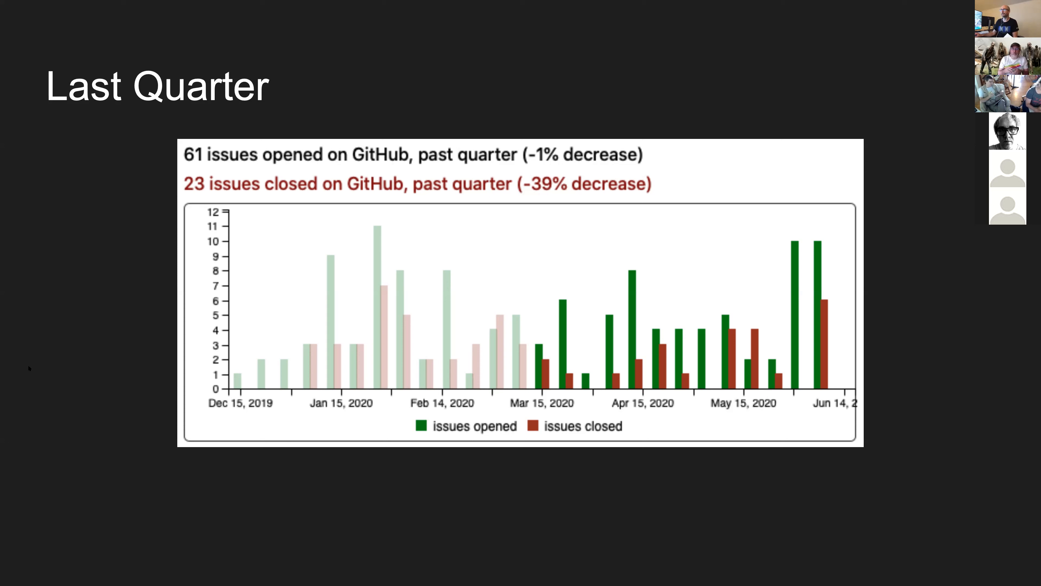
pyautogui.moveTo(133, 350)
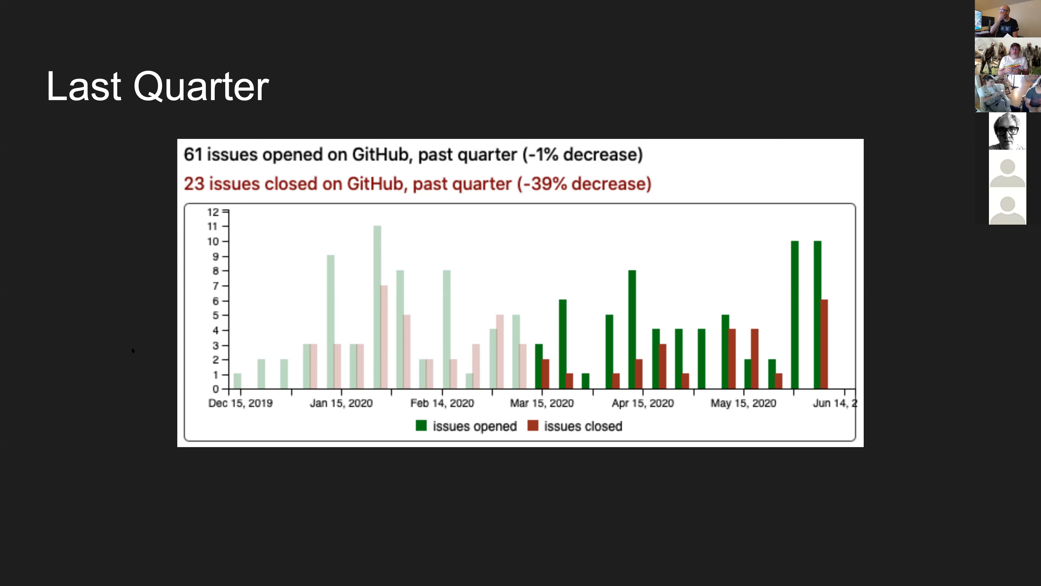